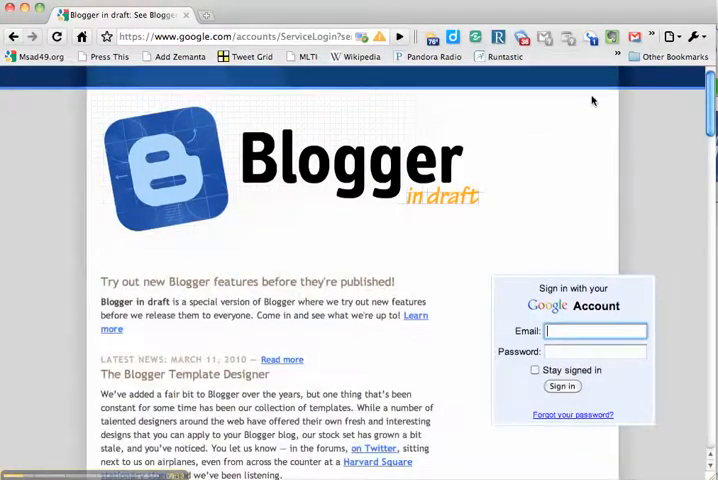
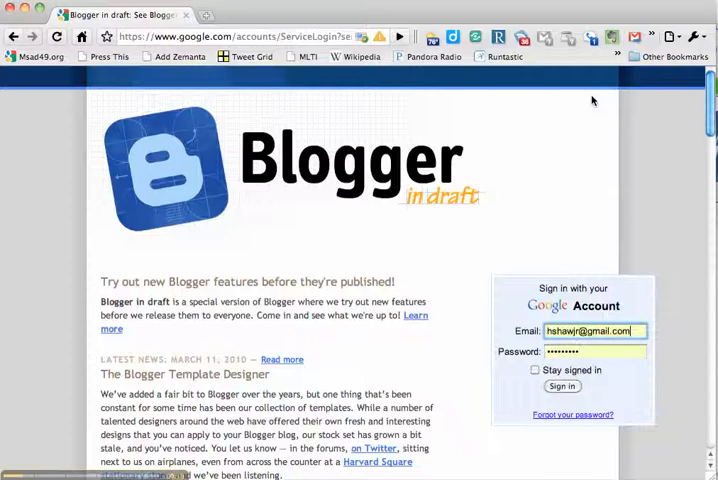
pyautogui.moveTo(595, 116)
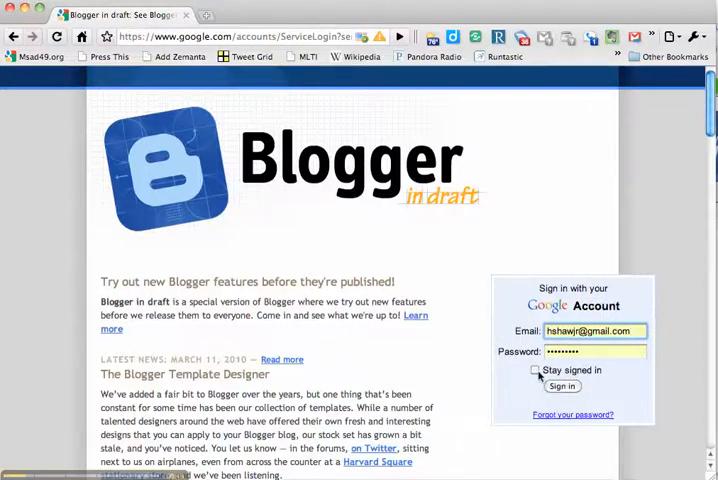
pyautogui.click(535, 370)
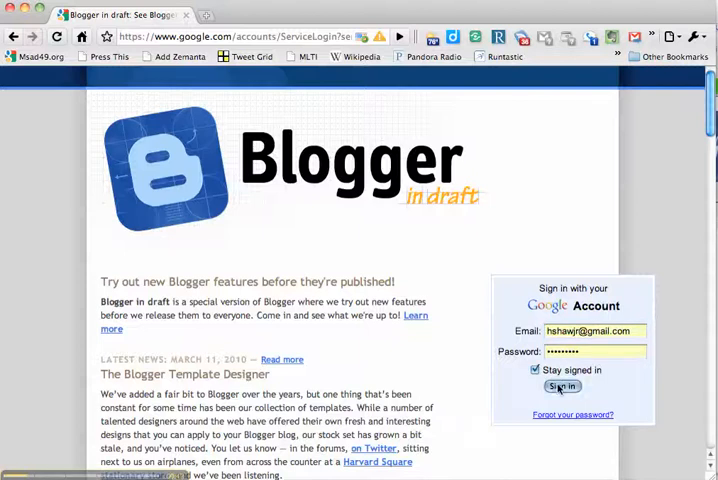
pyautogui.click(562, 386)
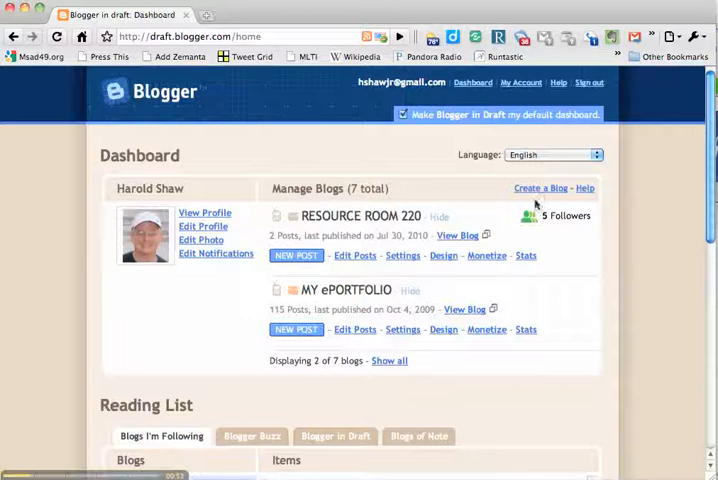
pyautogui.click(539, 188)
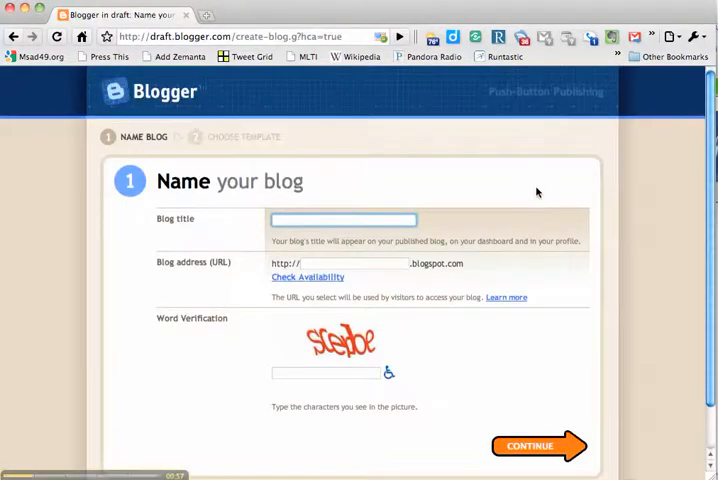
# Try the address rr220, then revise it to mrshawrm220 and confirm it is available
pyautogui.click(352, 263)
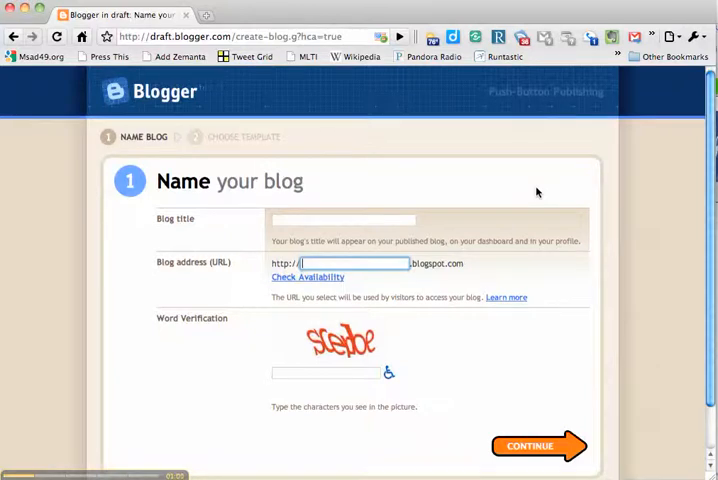
pyautogui.write('rr220')
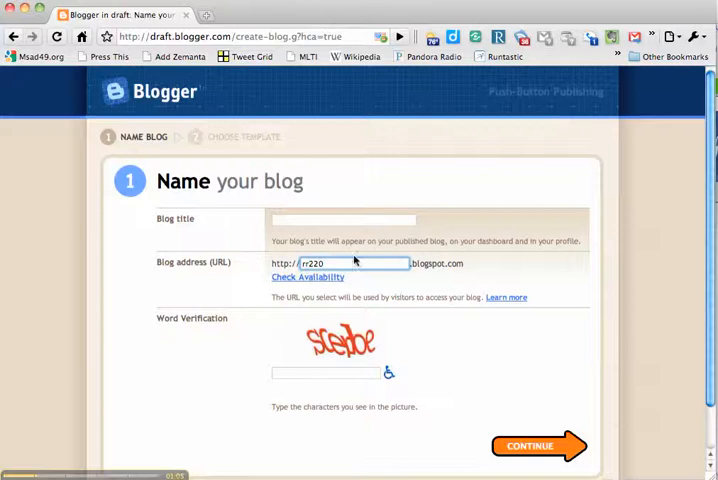
pyautogui.click(307, 277)
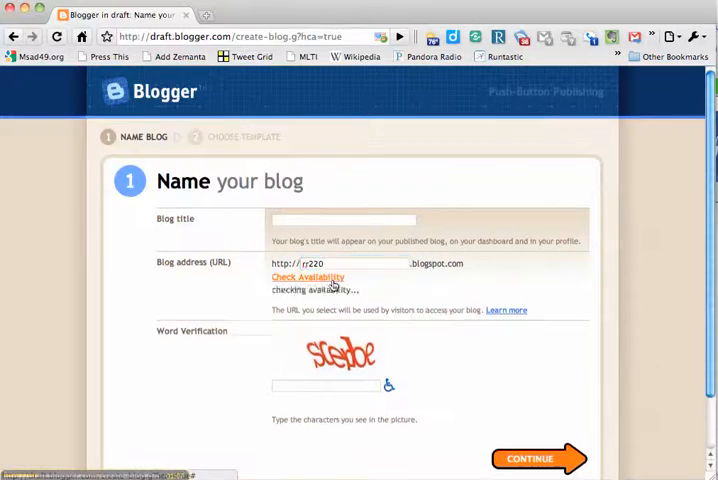
pyautogui.click(307, 277)
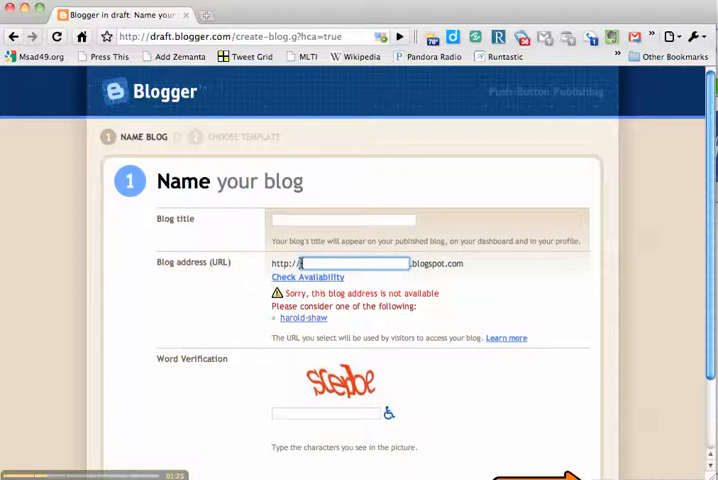
pyautogui.write('rm220')
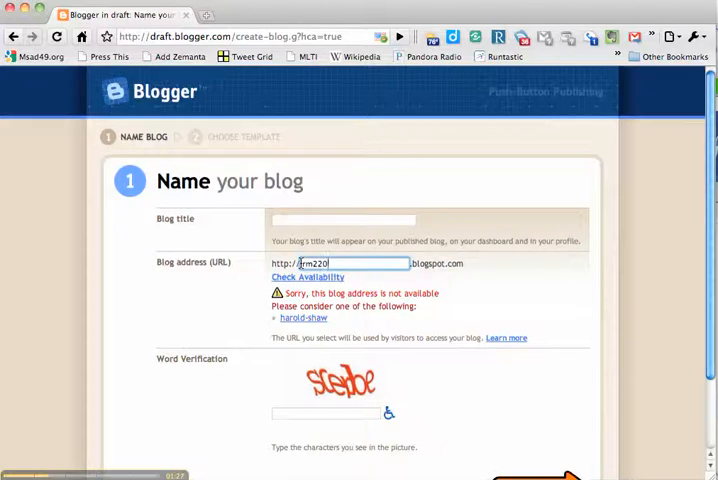
pyautogui.click(307, 277)
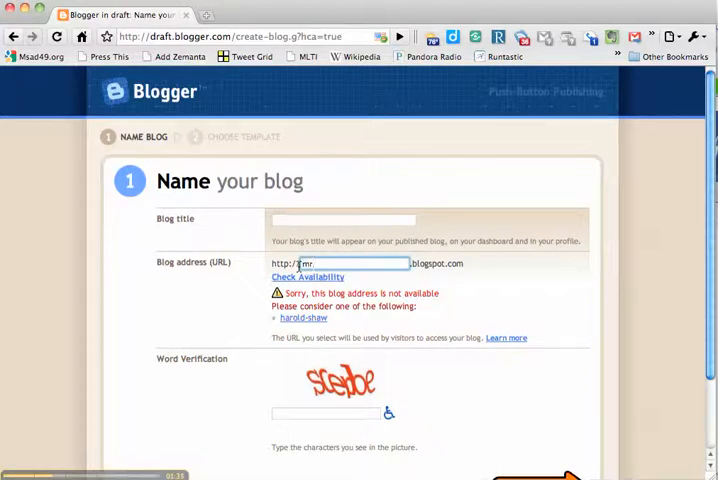
pyautogui.write('shaw')
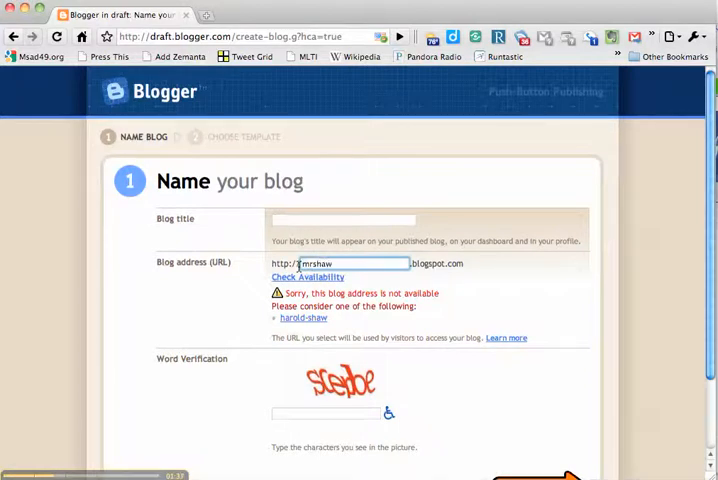
pyautogui.write('rm220')
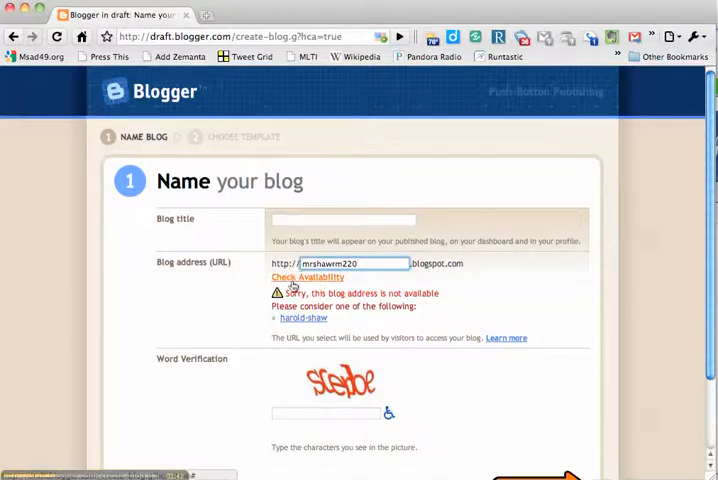
pyautogui.click(307, 277)
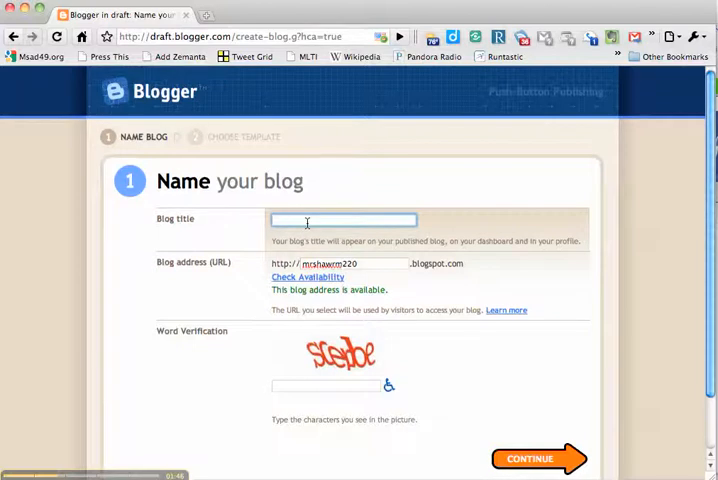
# Title the blog 'Mr. Shaw's Room 220' and pass word verification on the second attempt
pyautogui.write("Mr. Shaw's R")
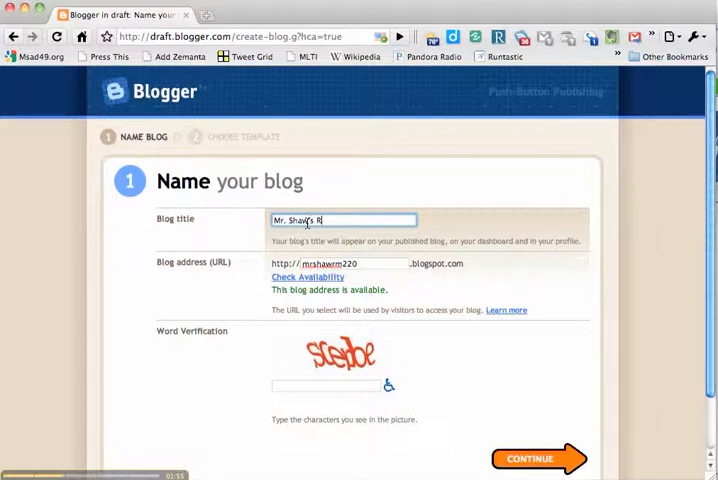
pyautogui.write('oom 220')
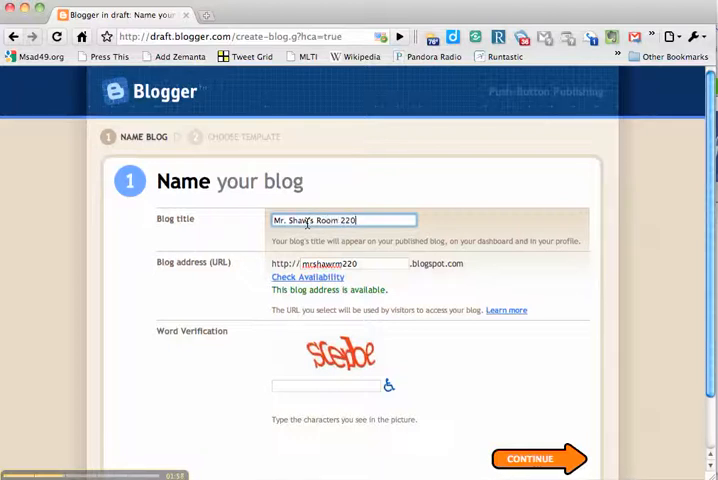
pyautogui.click(325, 386)
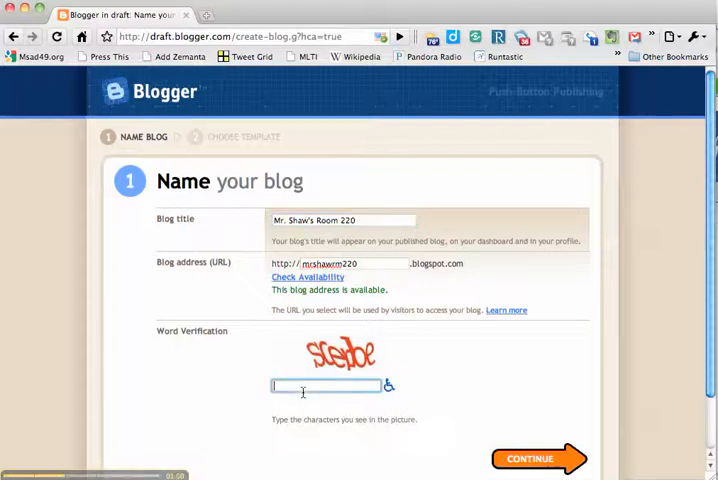
pyautogui.write('scepbe')
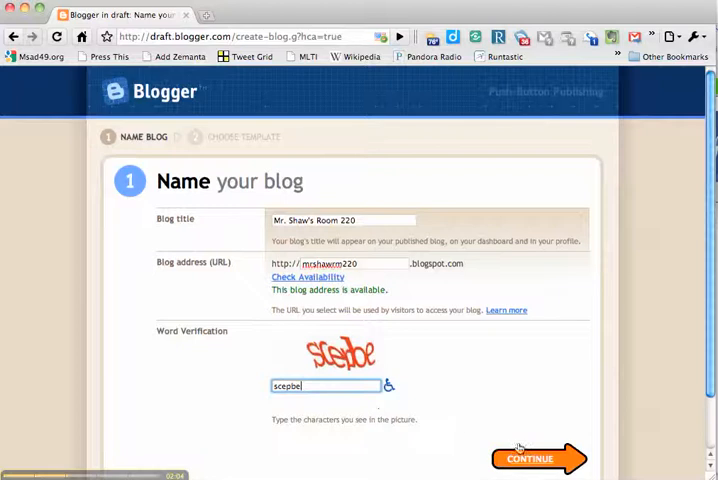
pyautogui.click(529, 458)
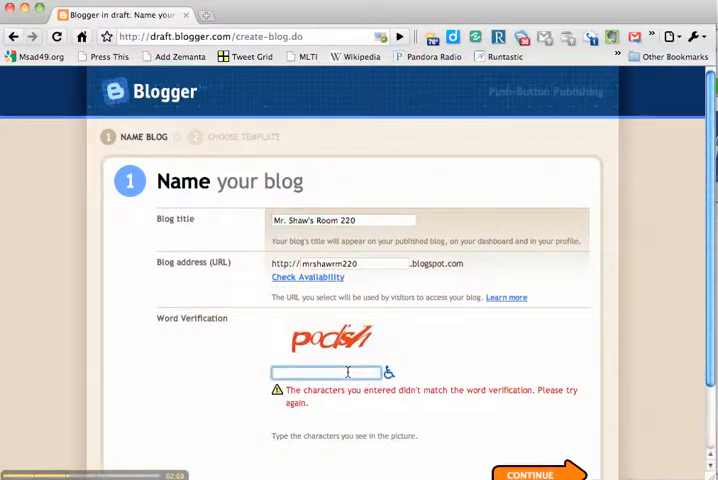
pyautogui.write('podish')
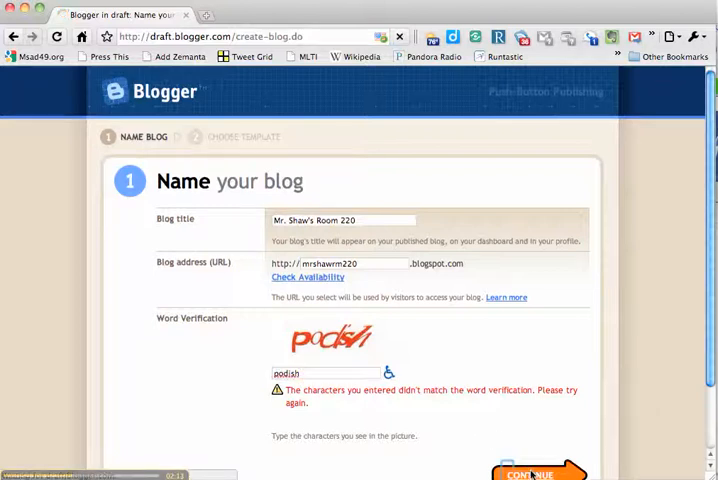
pyautogui.click(533, 470)
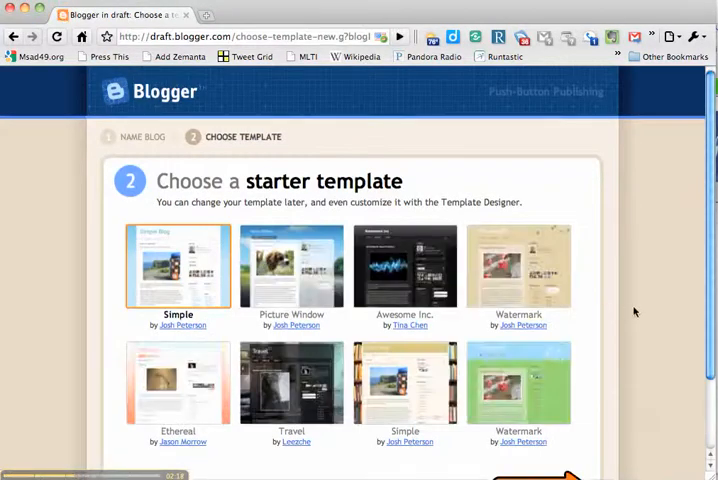
# Pick the second Simple template with the bookshelf background and create the blog
pyautogui.scroll(-3)
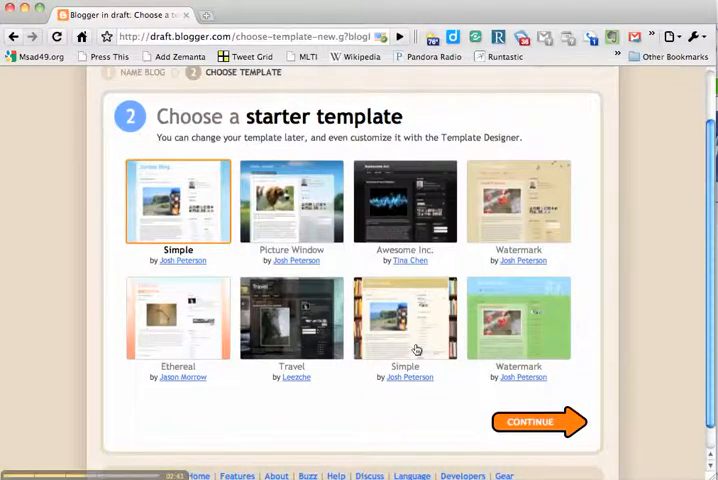
pyautogui.click(405, 318)
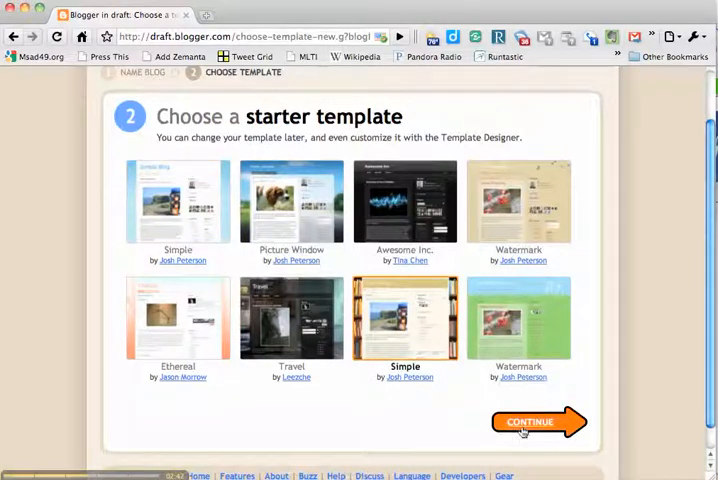
pyautogui.click(528, 421)
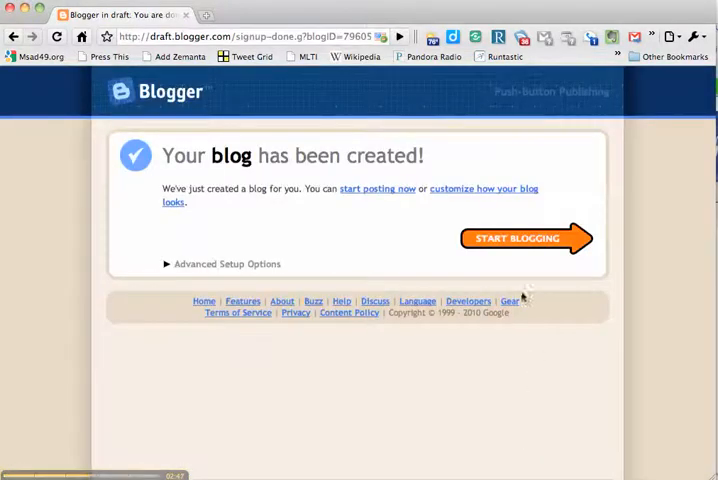
# Choose Start Blogging to reach the post editor for Mr. Shaw's Room 220
pyautogui.click(527, 238)
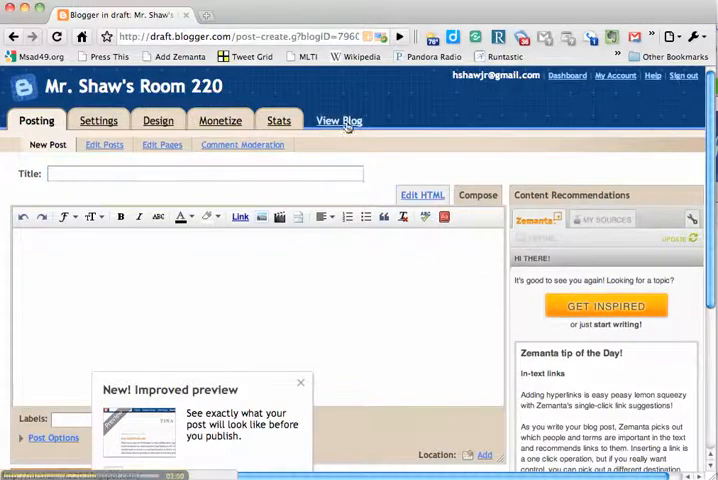
# View the live blog, discarding the unsaved post editor page
pyautogui.click(339, 120)
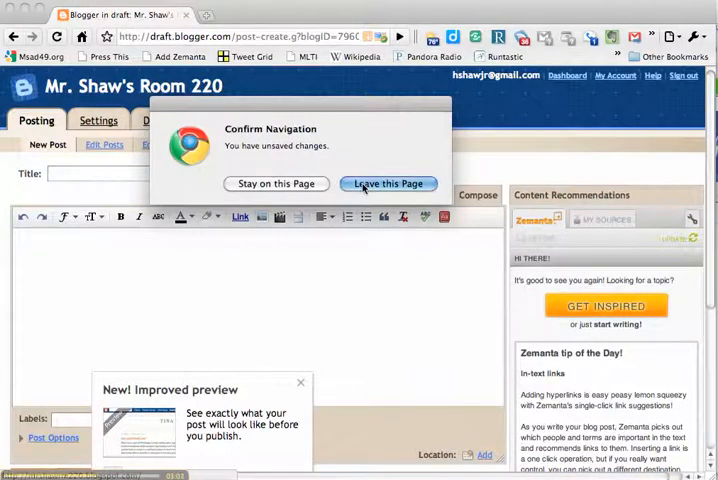
pyautogui.click(387, 183)
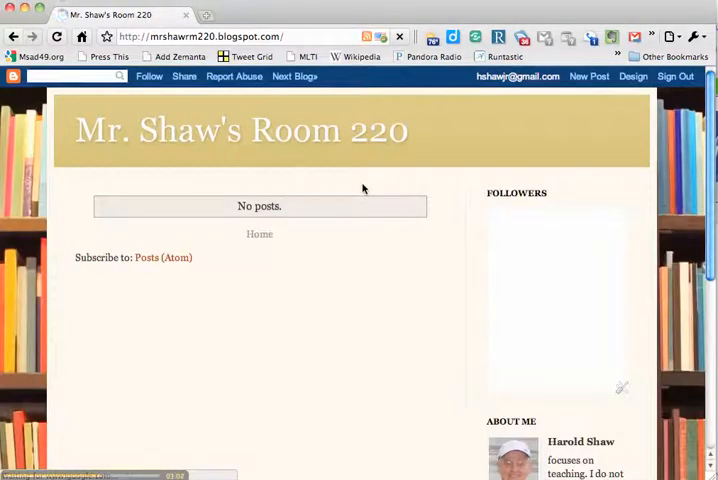